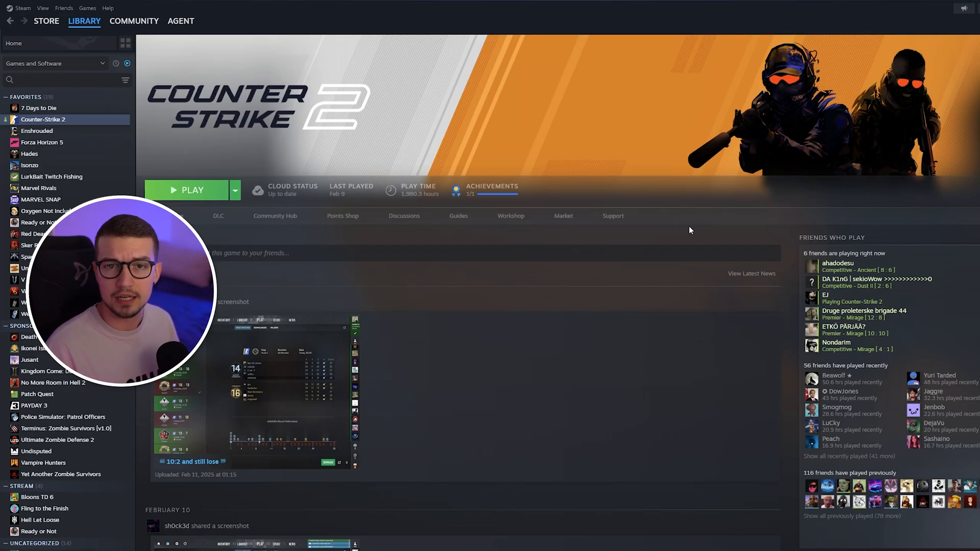
{"action": "mouse_move", "coordinate": [491, 105]}
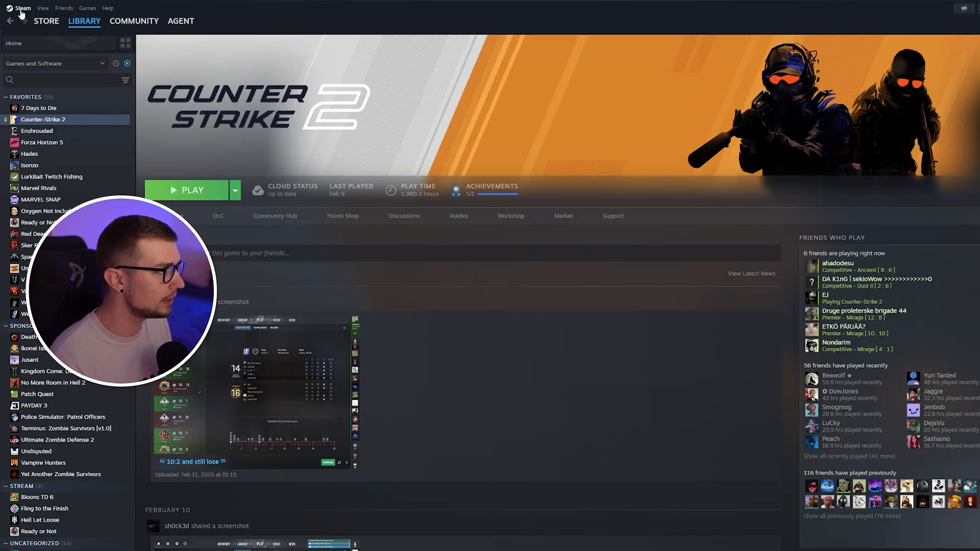
- Open Steam Settings from the Steam menu, landing on the Account page
{"action": "left_click", "coordinate": [23, 8]}
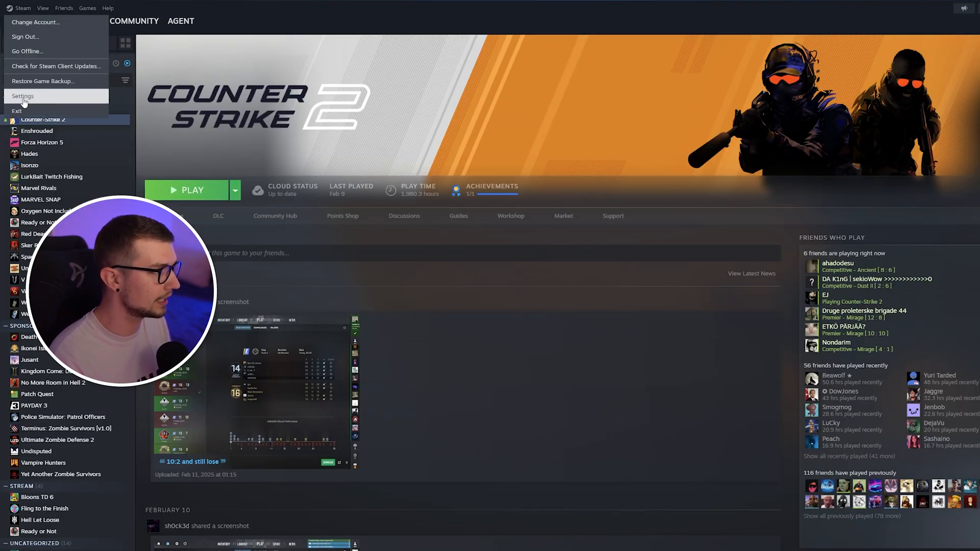
{"action": "left_click", "coordinate": [22, 96]}
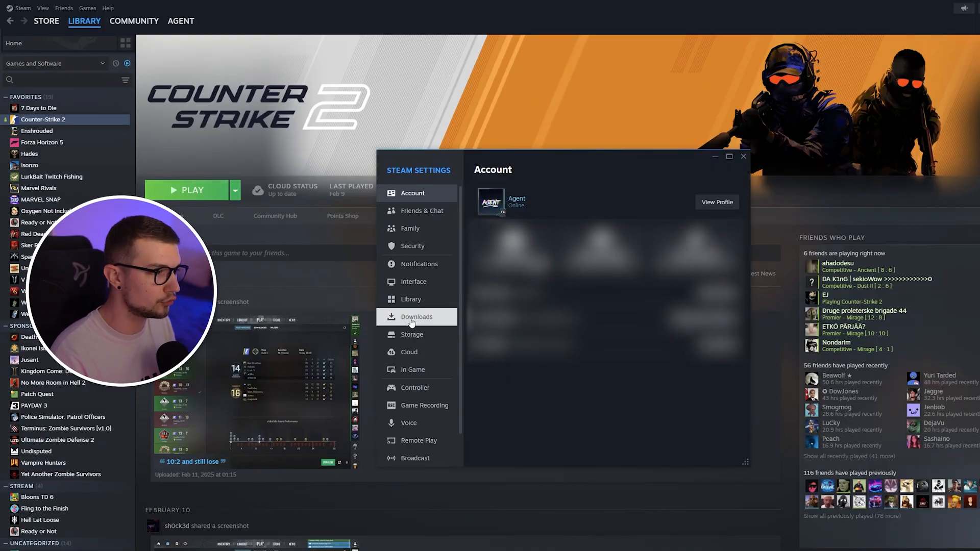
- Show the Downloads settings, scrolled down to the local network game file transfer options
{"action": "left_click", "coordinate": [417, 317]}
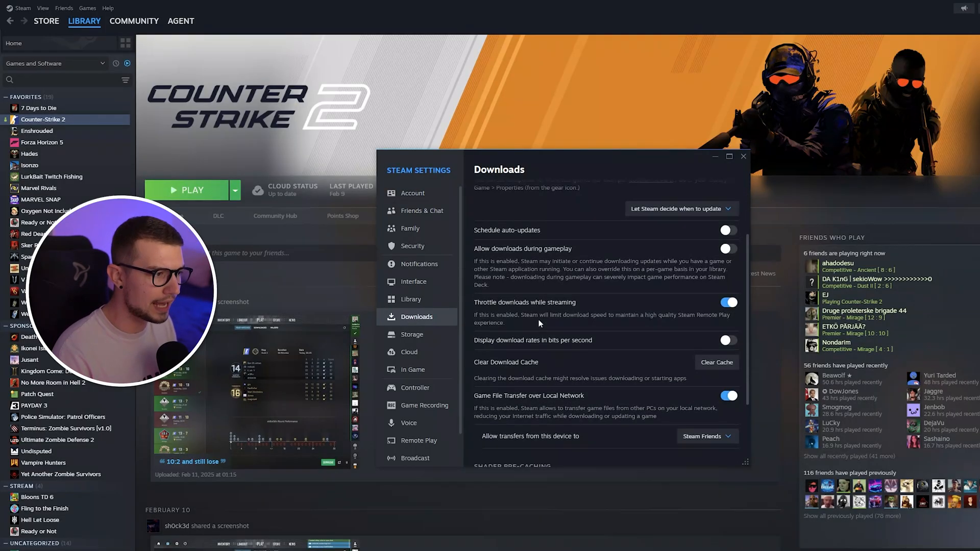
{"action": "scroll", "scroll_direction": "down", "scroll_amount": 3}
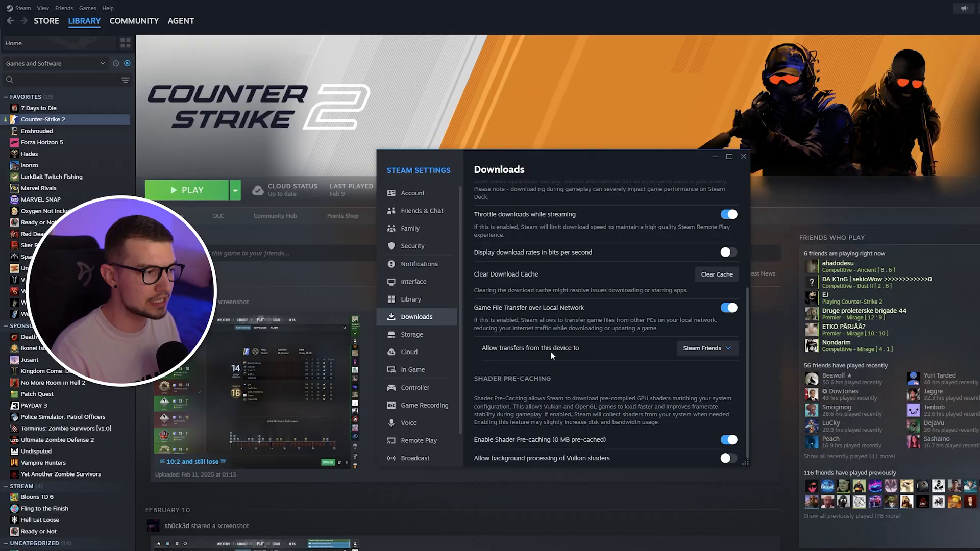
- Set 'Allow transfers from this device to' to Anyone
{"action": "left_click", "coordinate": [705, 349]}
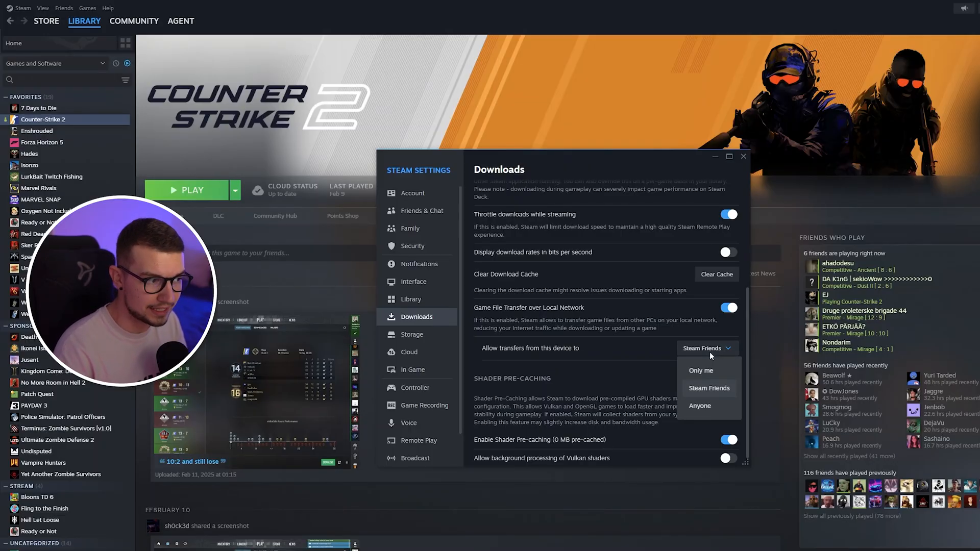
{"action": "mouse_move", "coordinate": [699, 406]}
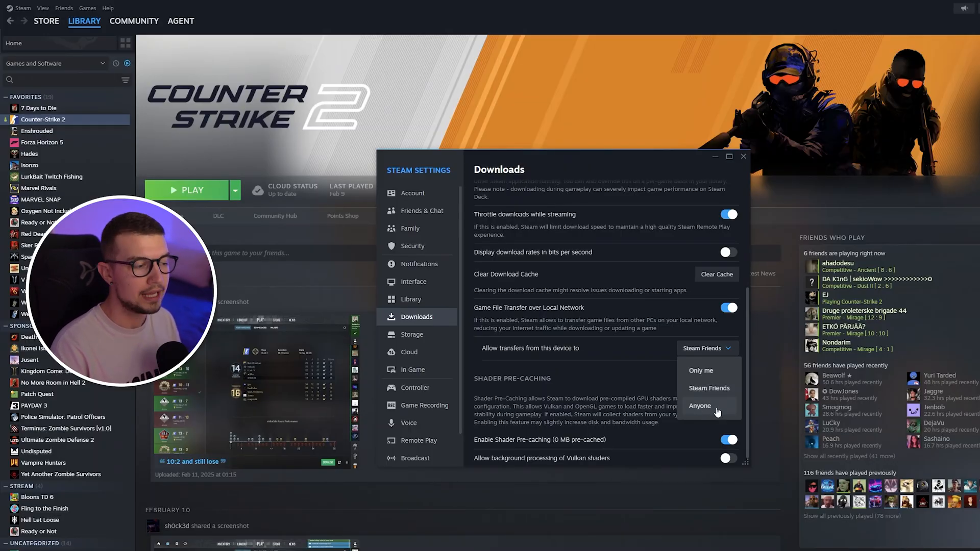
{"action": "mouse_move", "coordinate": [625, 323]}
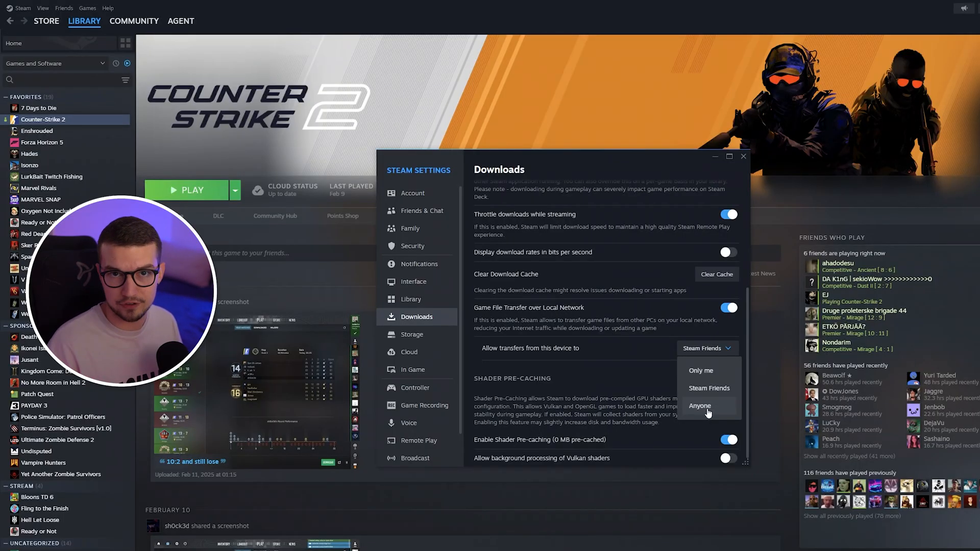
{"action": "left_click", "coordinate": [699, 406]}
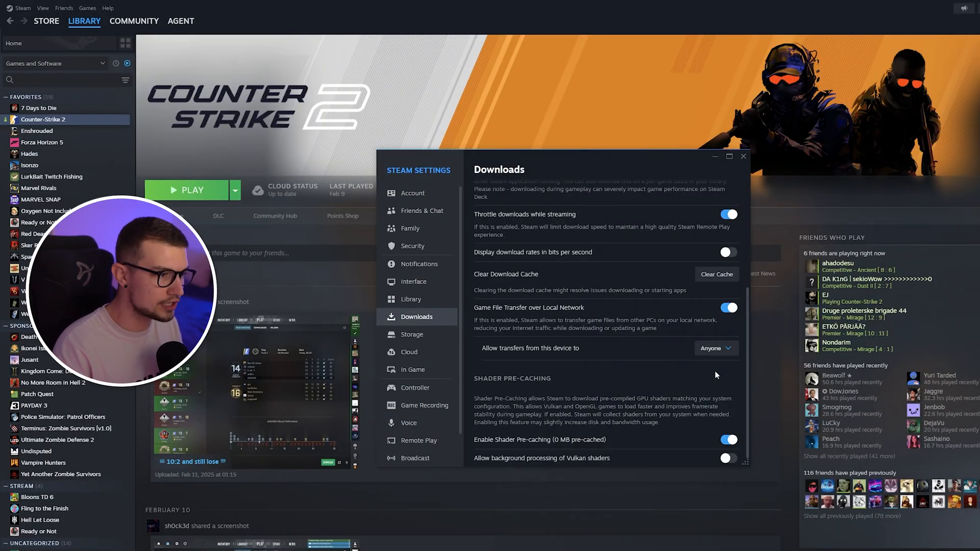